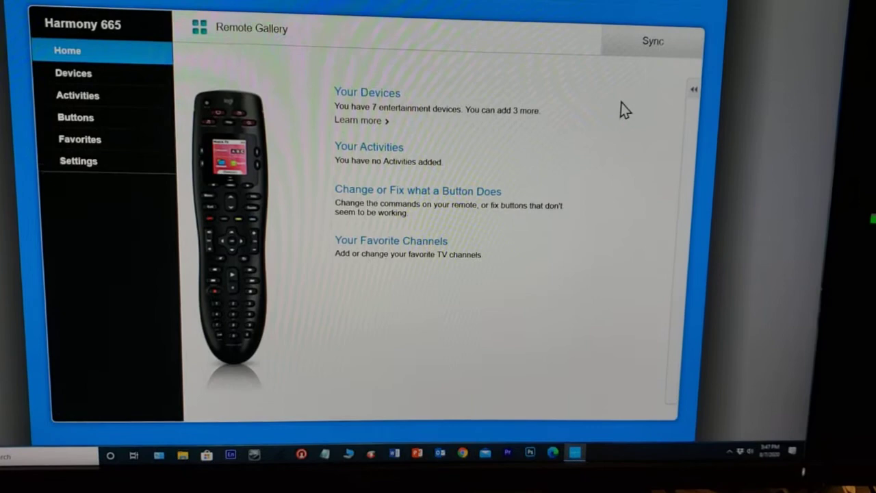
Step: Sync the Harmony 665 remote from the Remote Gallery, confirming no new changes since last sync
left_click(653, 40)
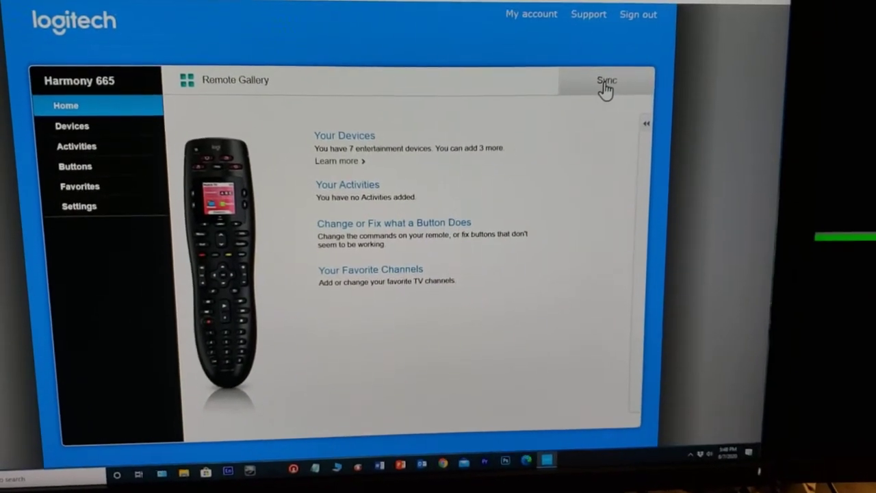
left_click(606, 80)
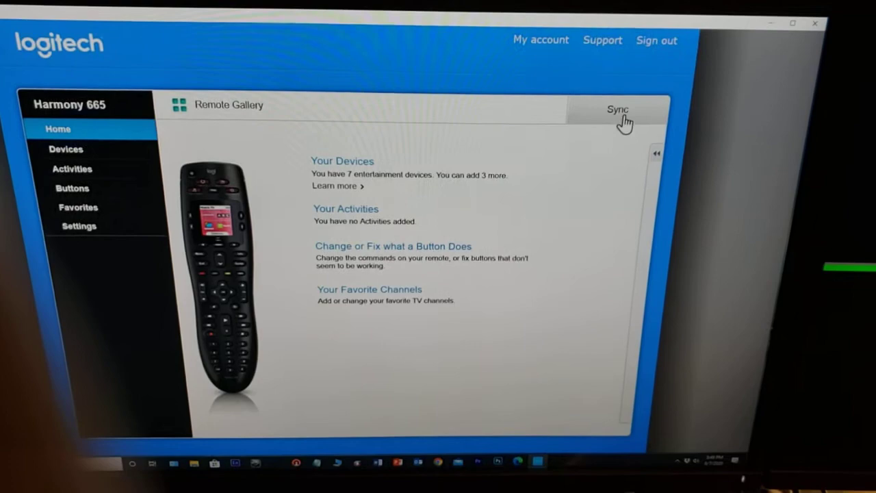
left_click(617, 109)
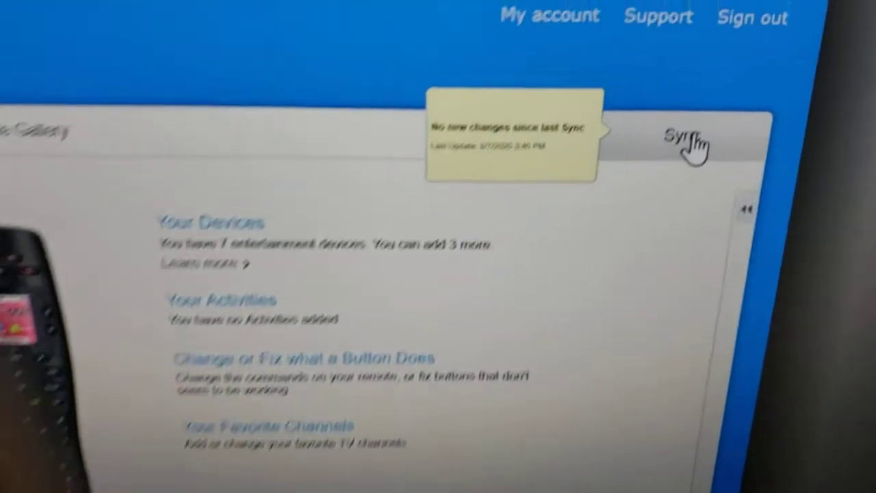